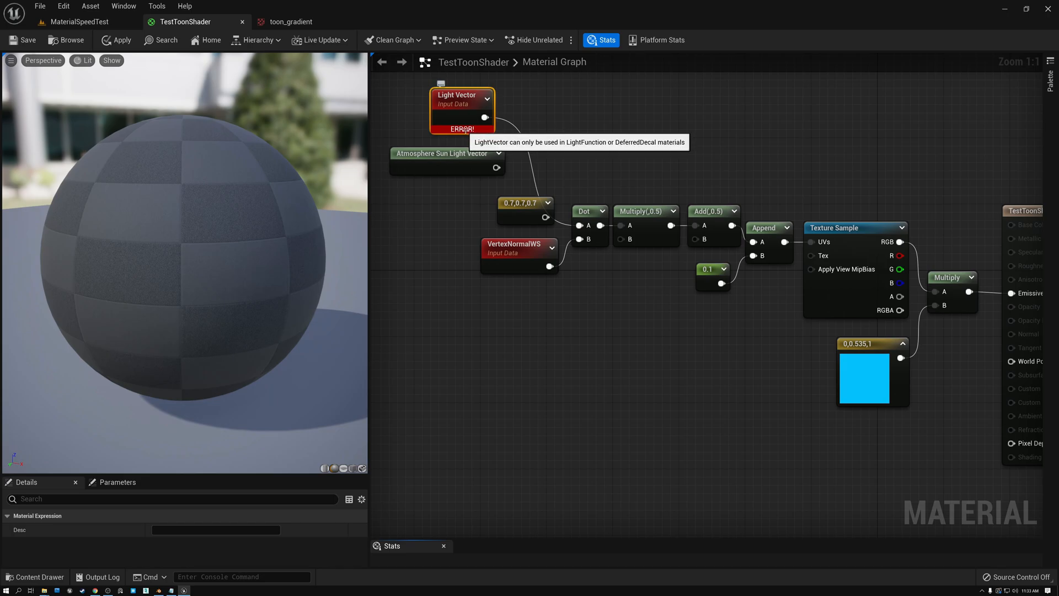
mouse_move(421, 165)
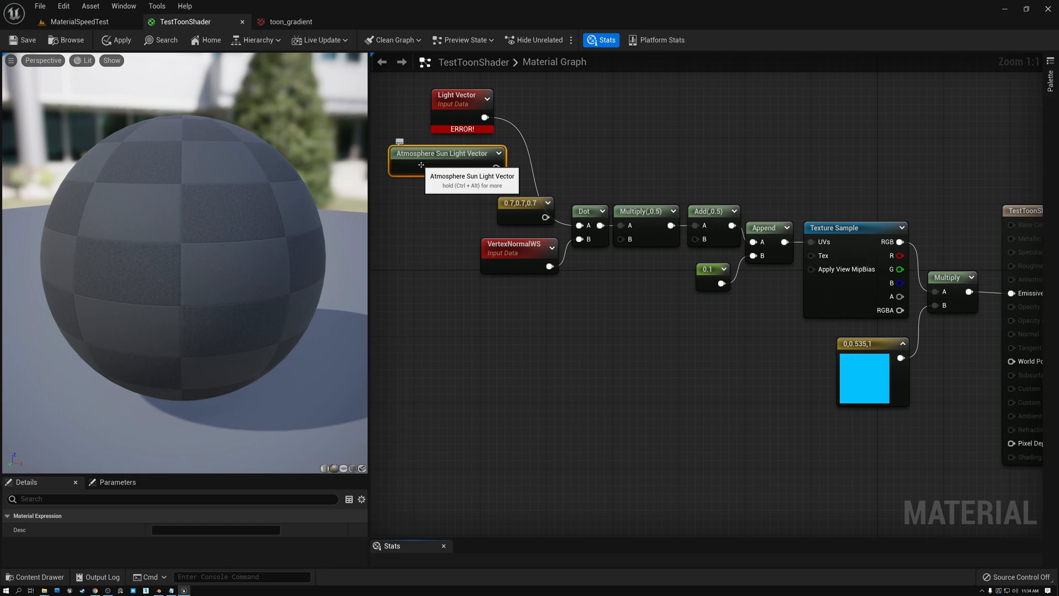
Replace the Light Vector with the 0.7,0.7,0.7 constant in Dot A and apply.
left_click(524, 203)
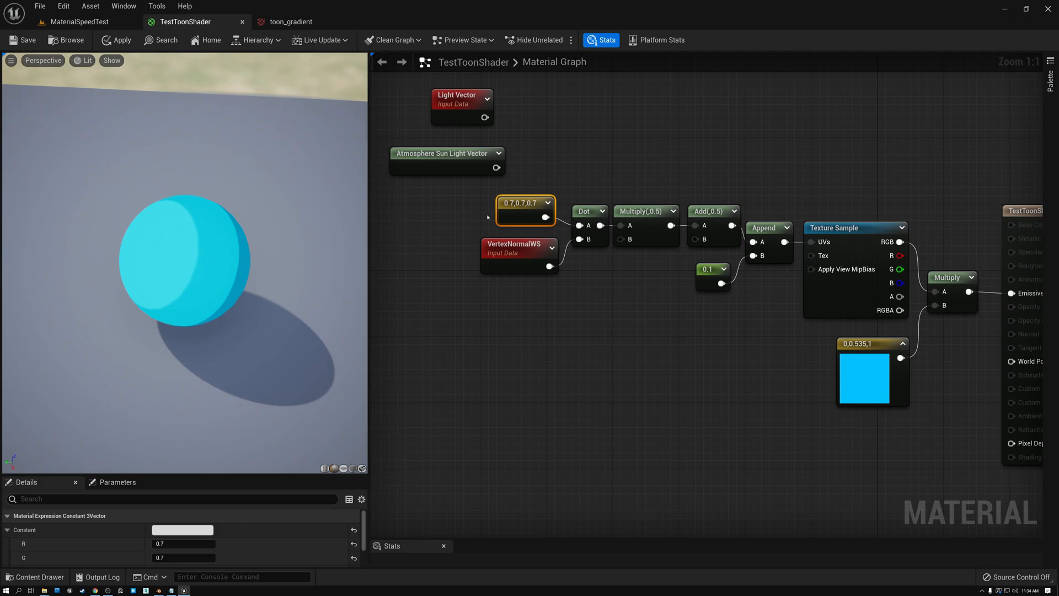
left_click(446, 153)
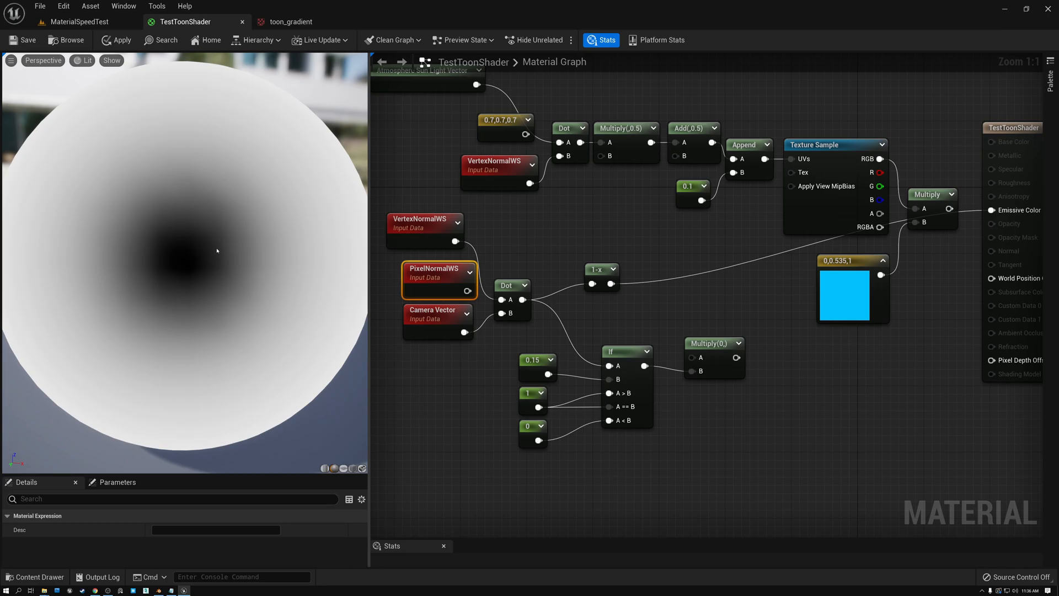
Feed Dot into an If node with constants 0.15, 1 and 0.
left_click(532, 360)
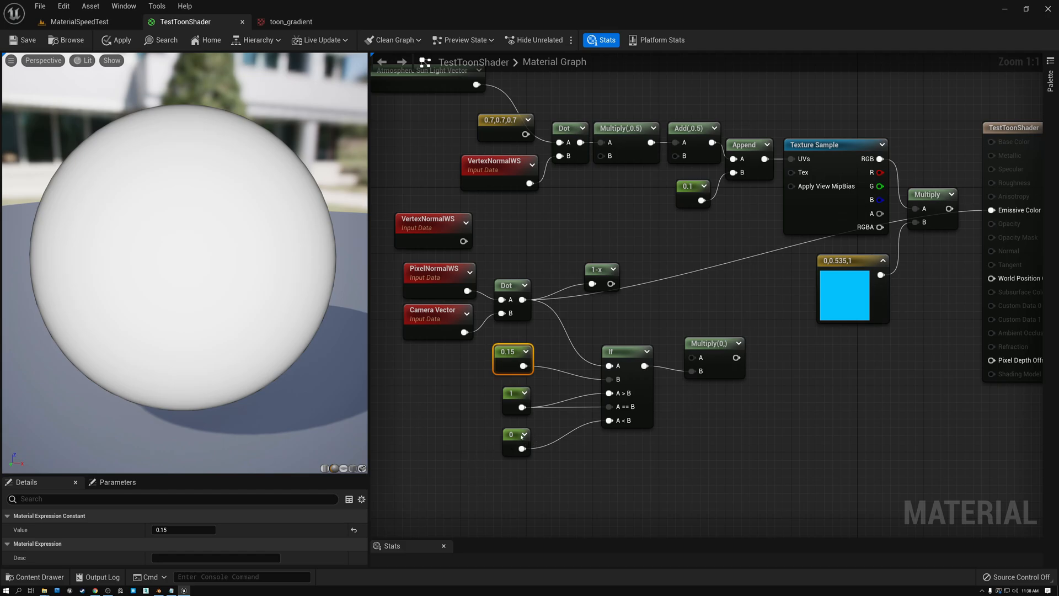
Set the If node's 1 and 0 constants and preview the If node.
left_click(510, 393)
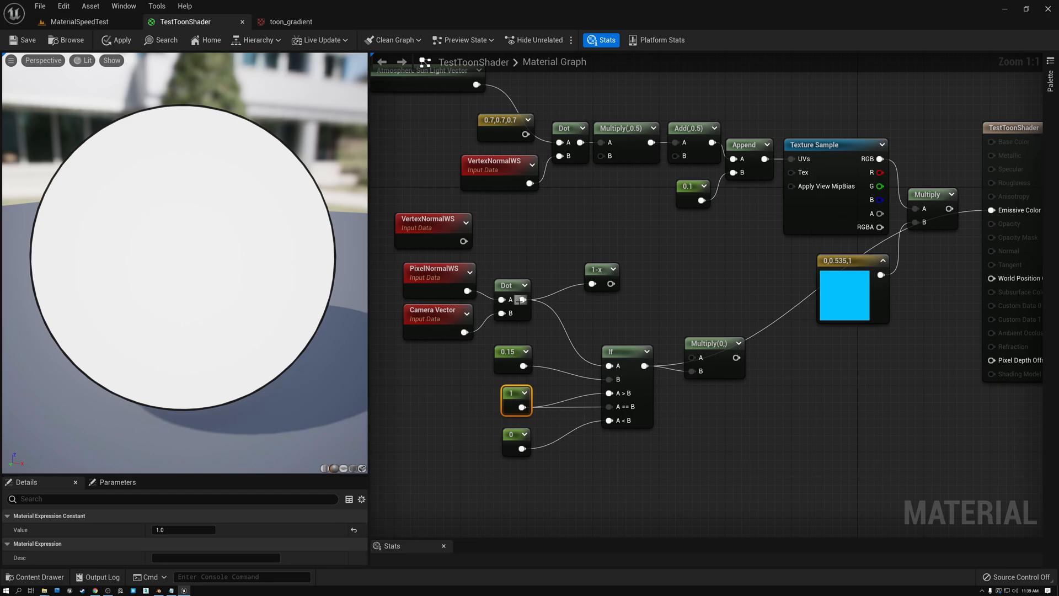
left_click(506, 285)
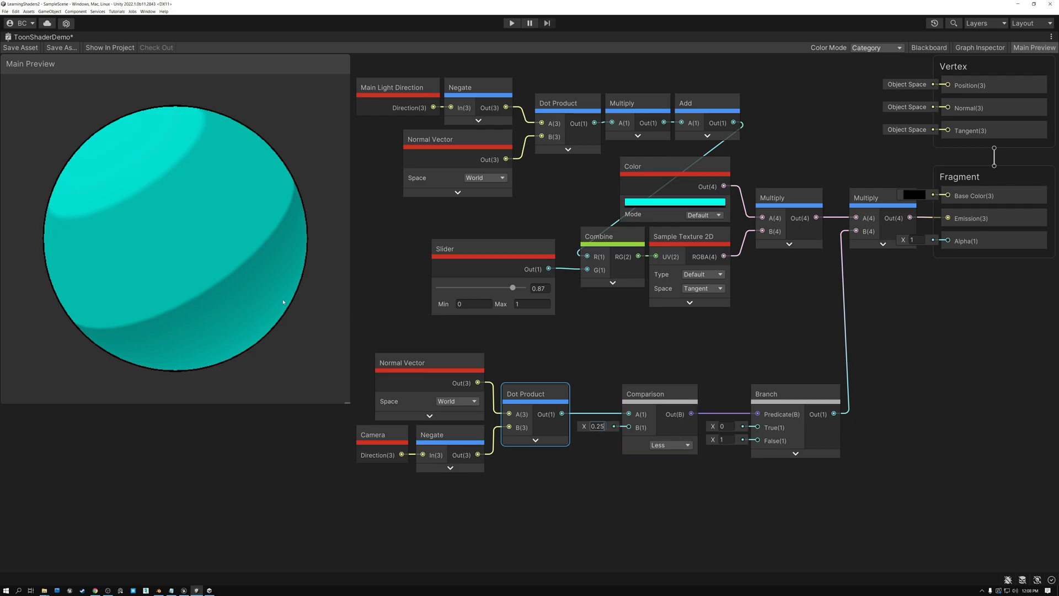
Combine Normal·Camera Dot, Comparison (Less, 0.25) and Branch (0/1), multiplied into Base Color.
left_click(790, 394)
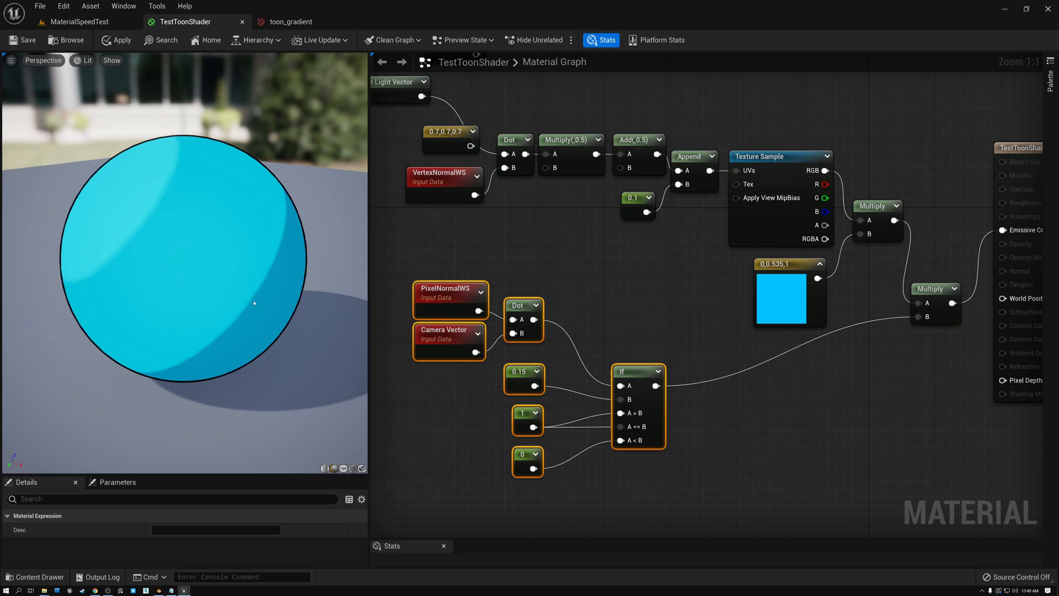
mouse_move(351, 468)
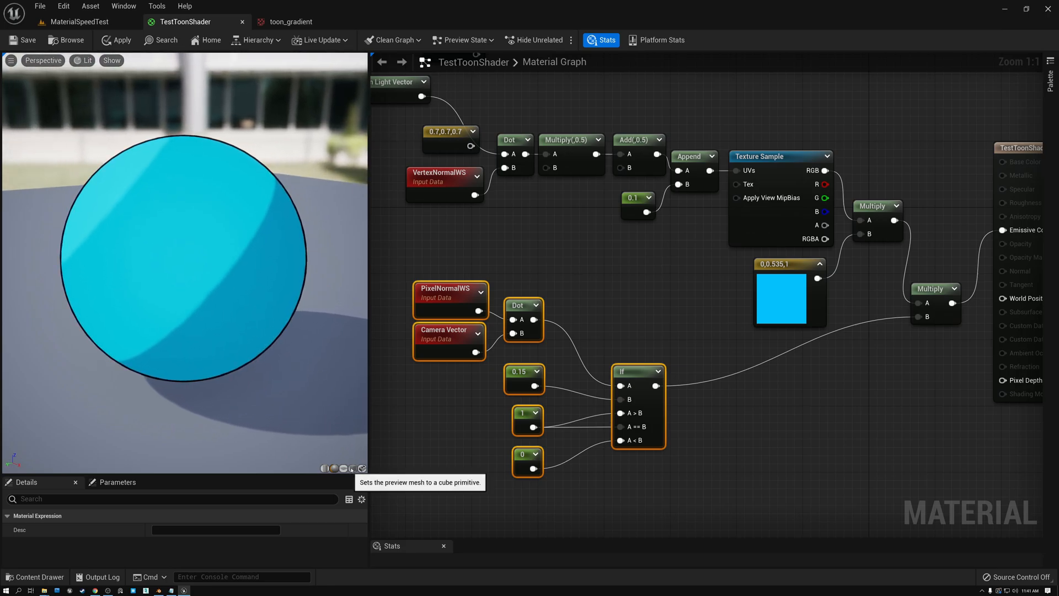
Dot PixelNormalWS with Camera Vector into an If (0.15, 1, 0), multiplied into Emissive.
left_click(352, 468)
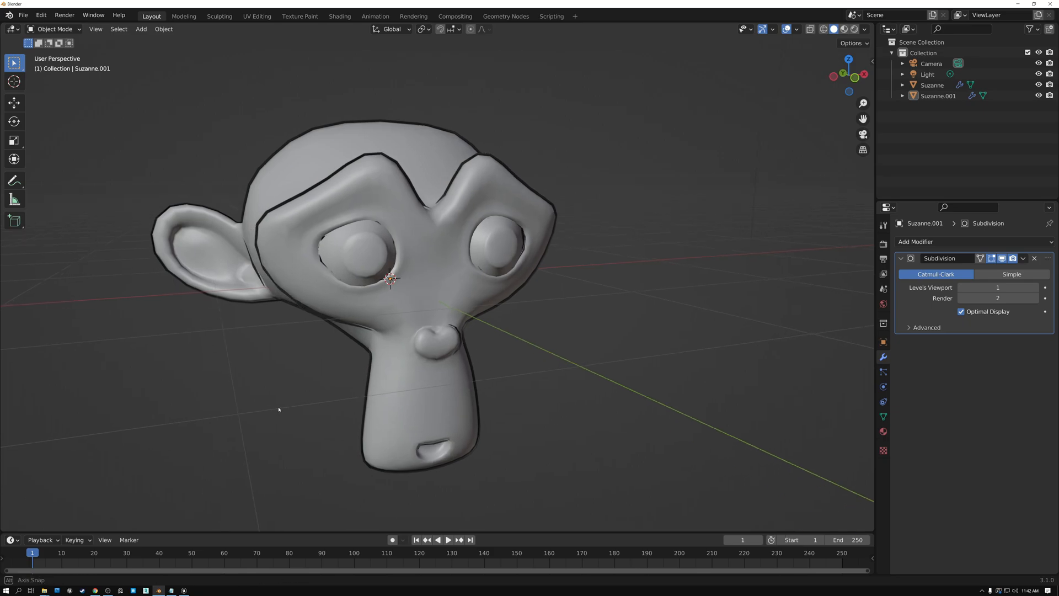
left_click(183, 15)
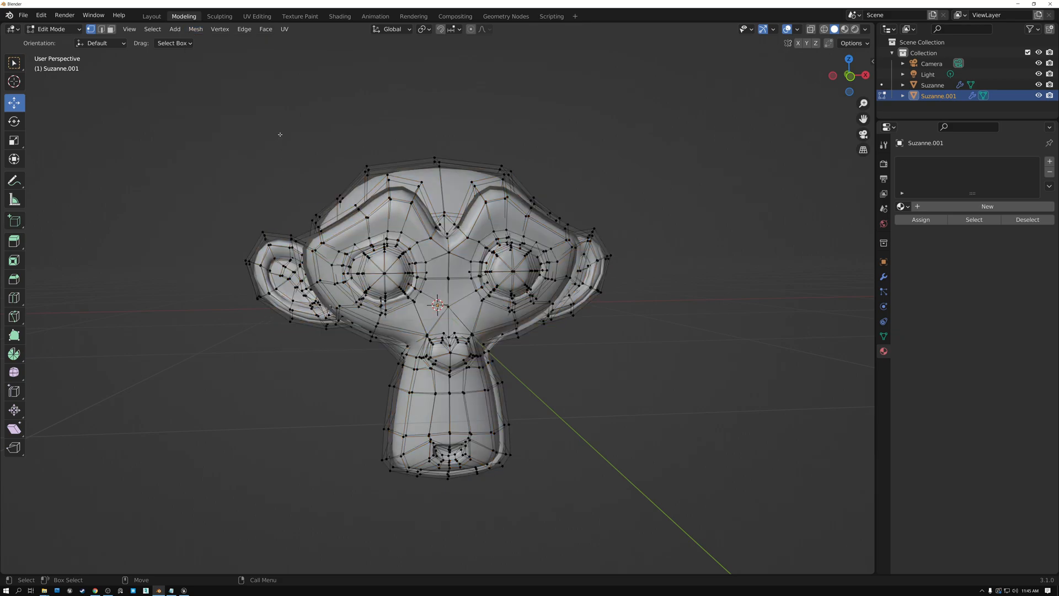